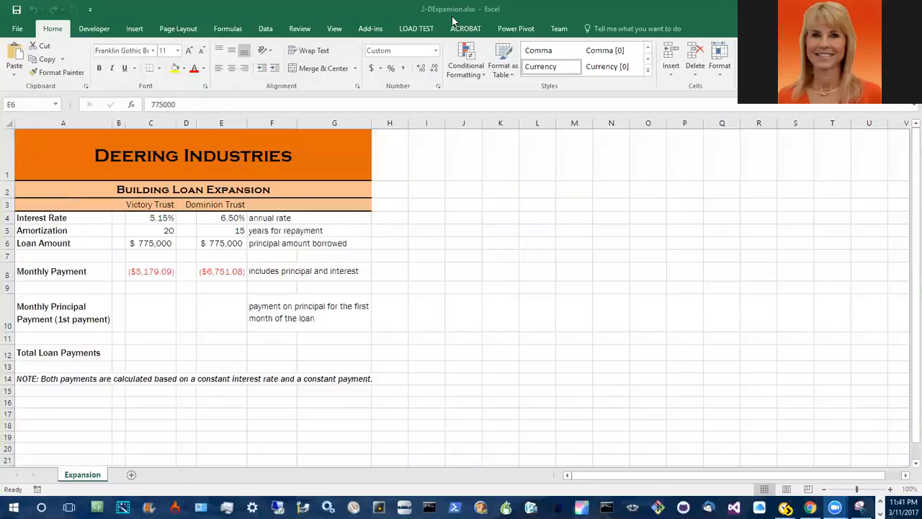
mouse_move(438, 23)
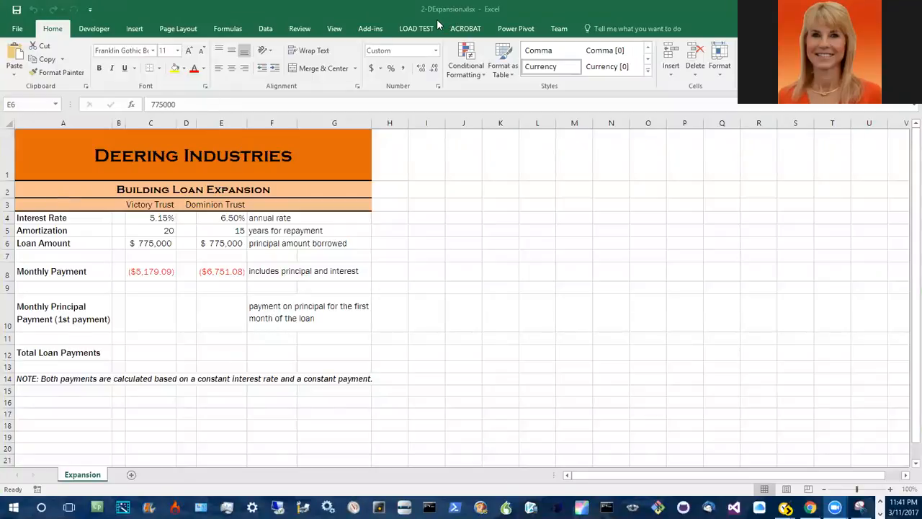
mouse_move(417, 17)
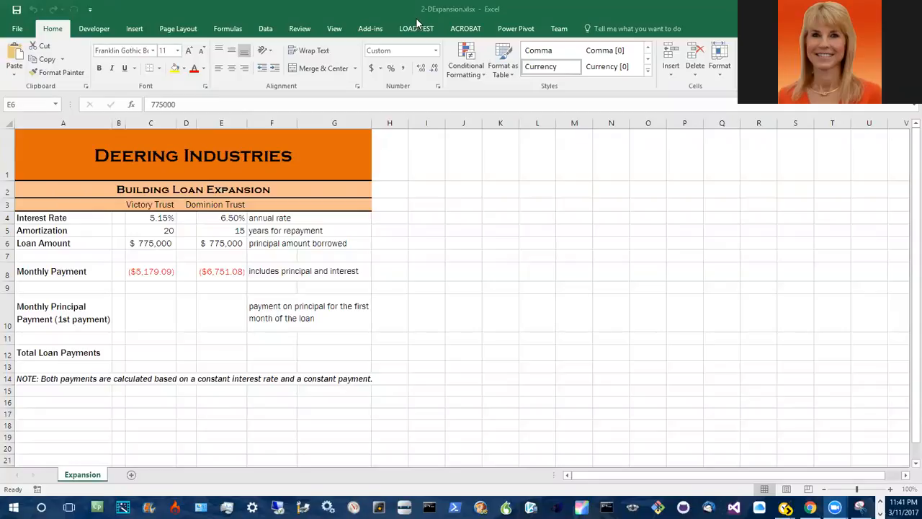
mouse_move(474, 301)
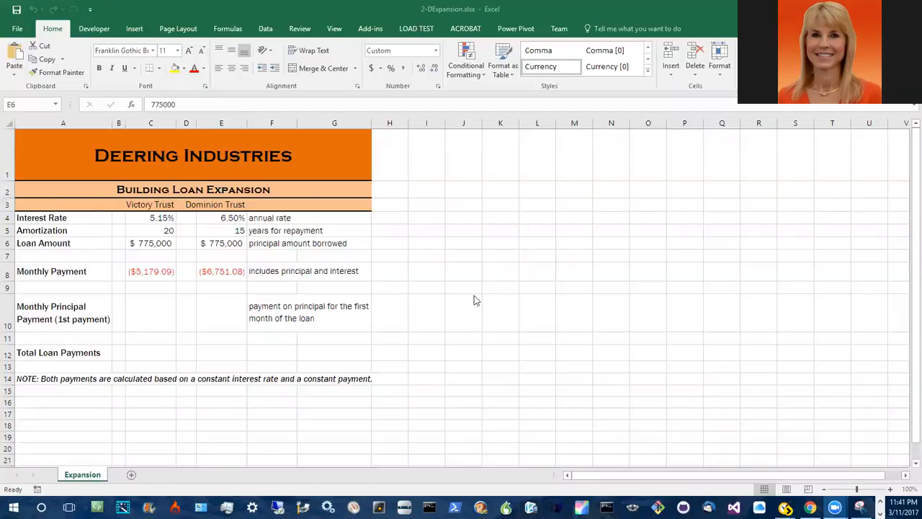
mouse_move(340, 298)
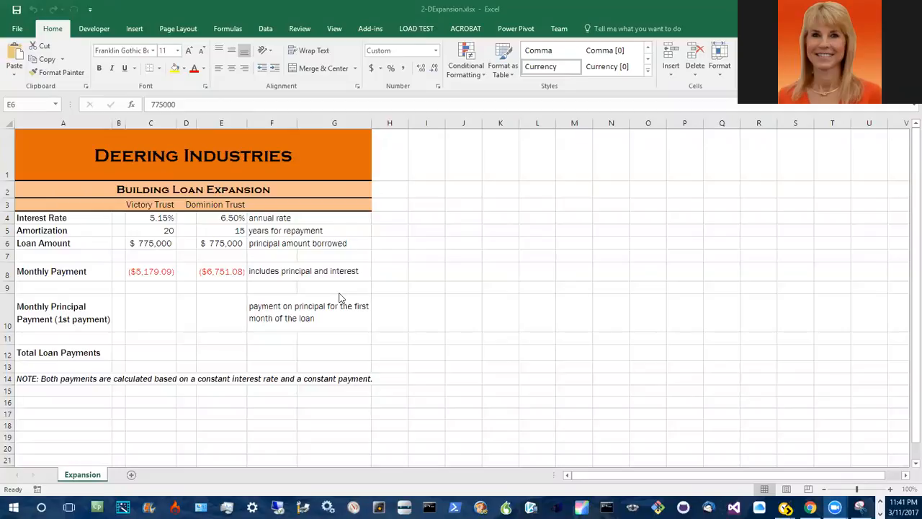
mouse_move(333, 304)
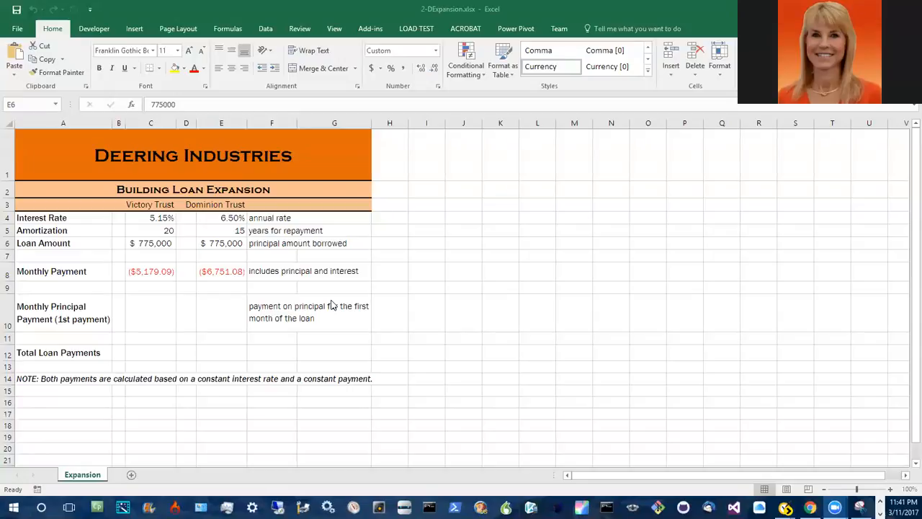
mouse_move(331, 310)
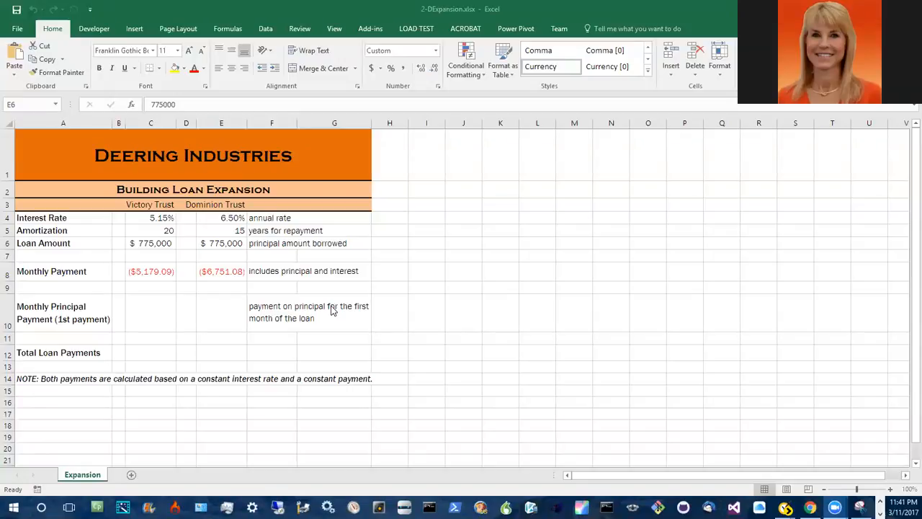
mouse_move(307, 342)
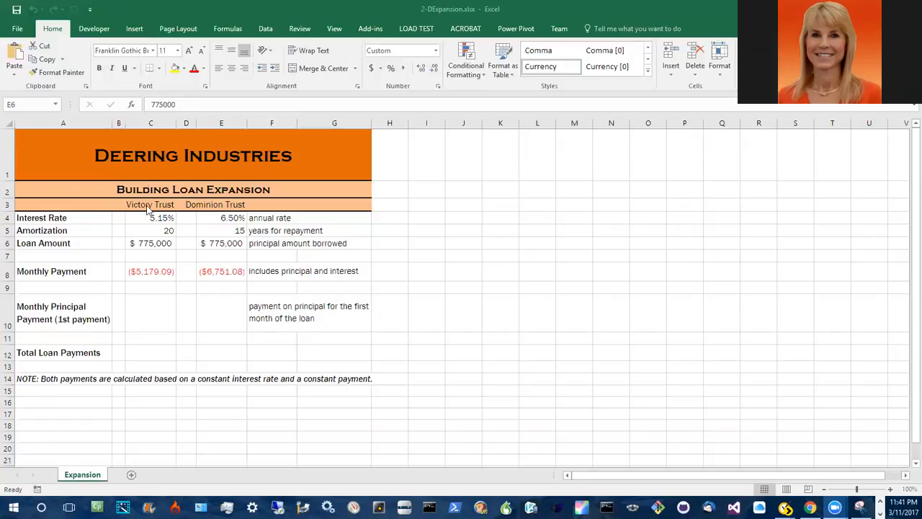
Select C10 and browse the Financial function list toward PPMT
left_click(222, 242)
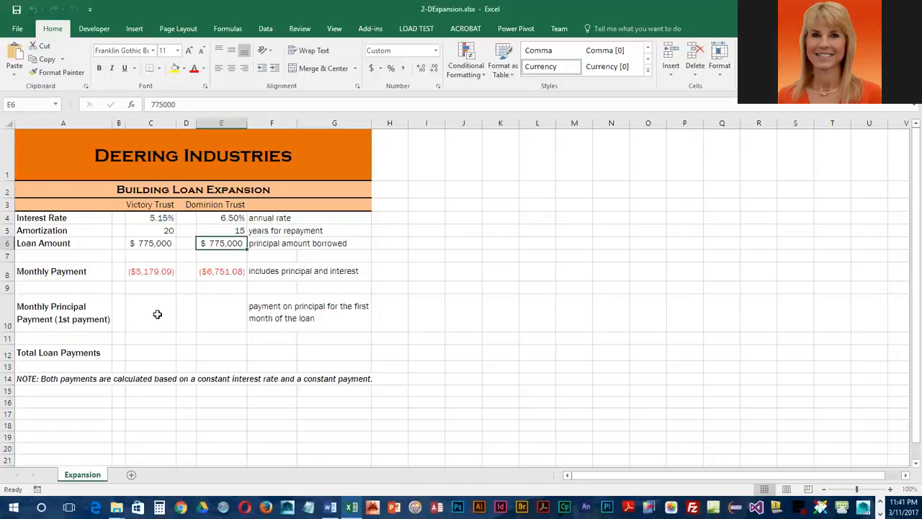
left_click(150, 312)
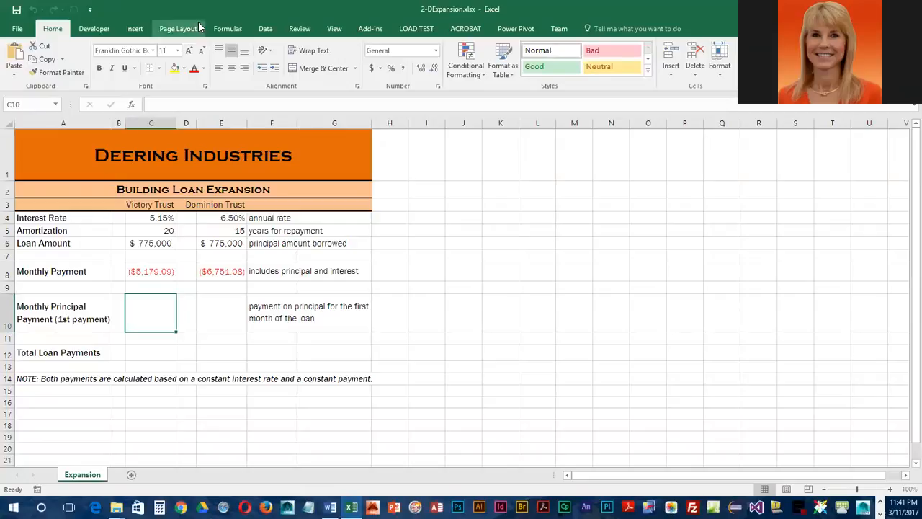
left_click(228, 29)
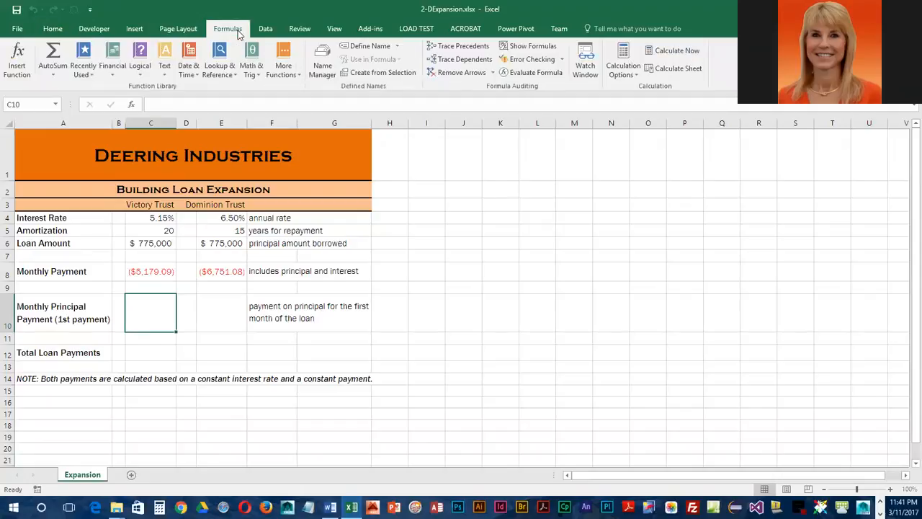
right_click(112, 79)
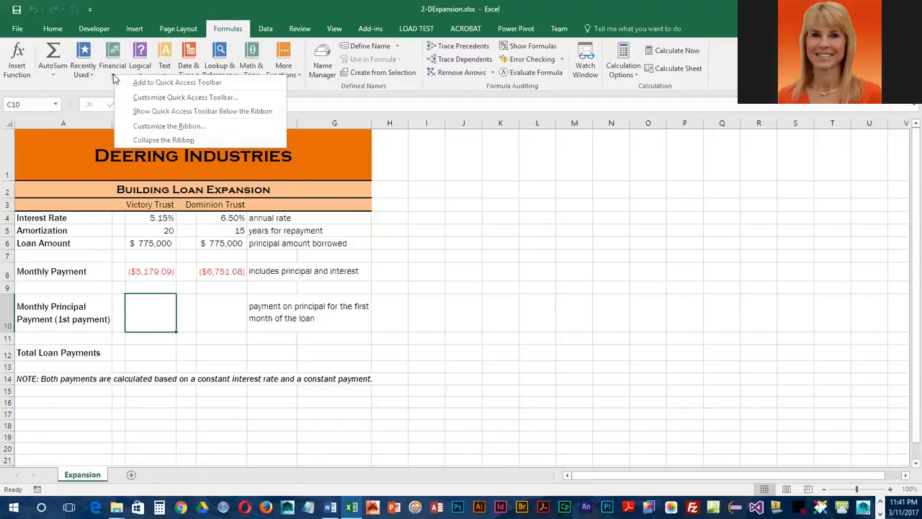
left_click(112, 60)
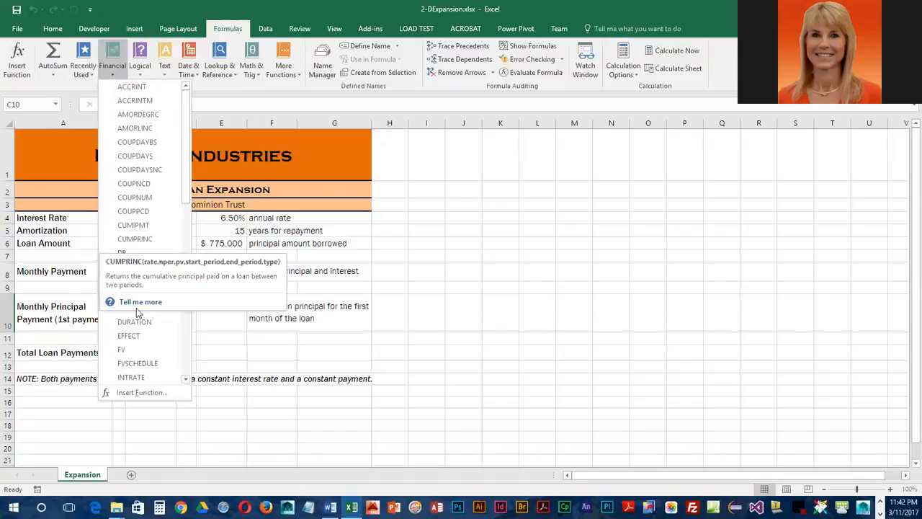
scroll("down", 3)
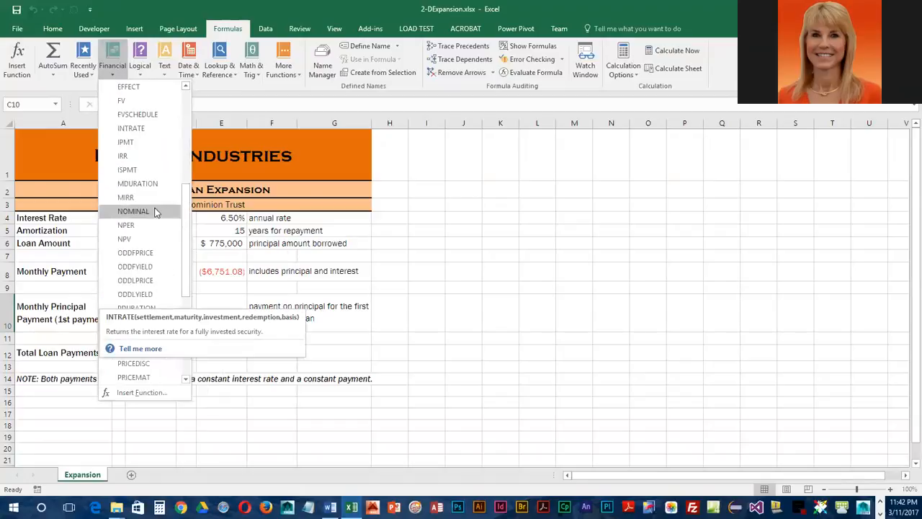
mouse_move(126, 336)
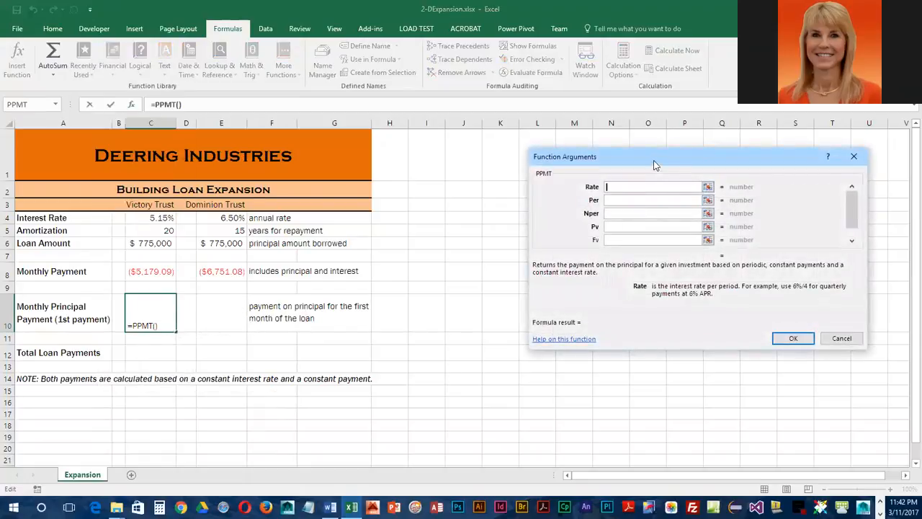
Enter Rate as C4/12 and Per as 1 in the PPMT arguments
left_click_drag(655, 156, 515, 212)
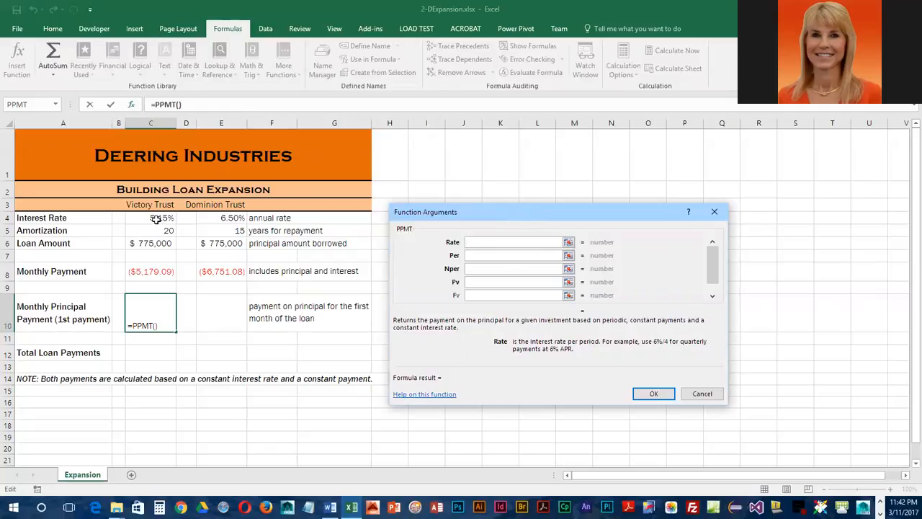
left_click(150, 218)
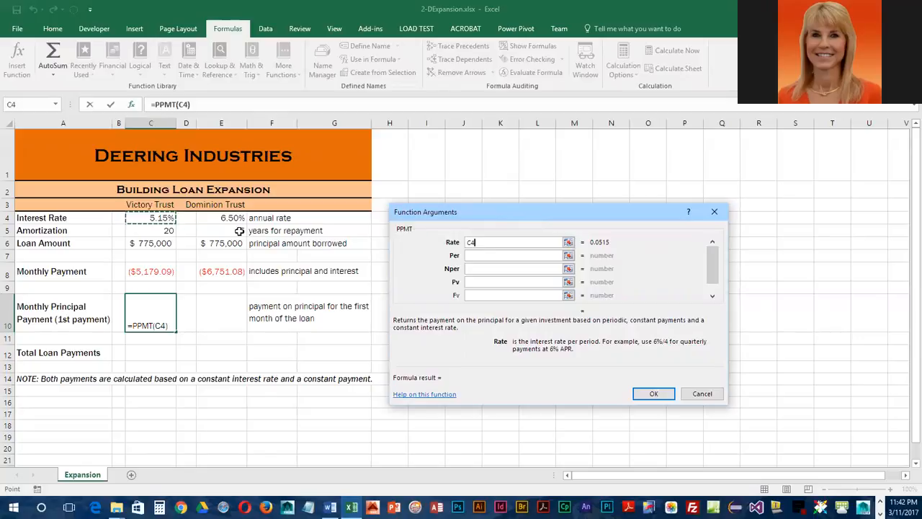
type("/12")
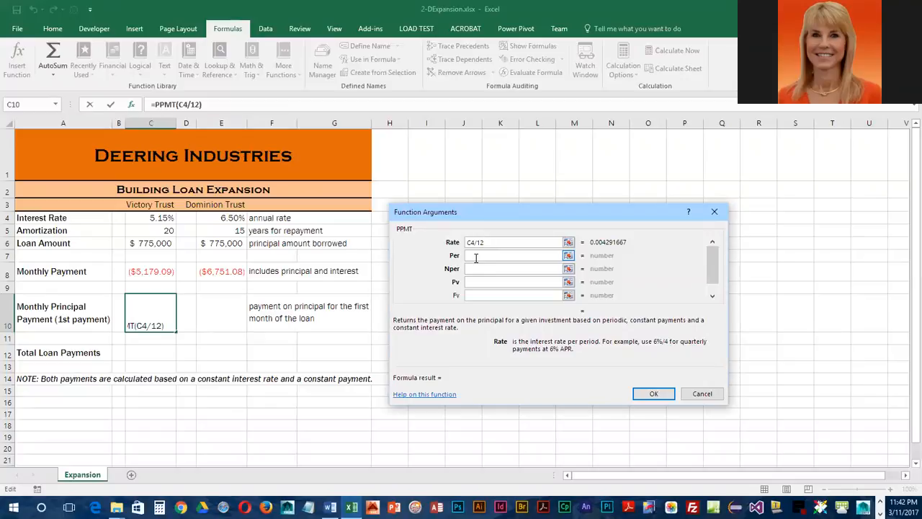
left_click(513, 255)
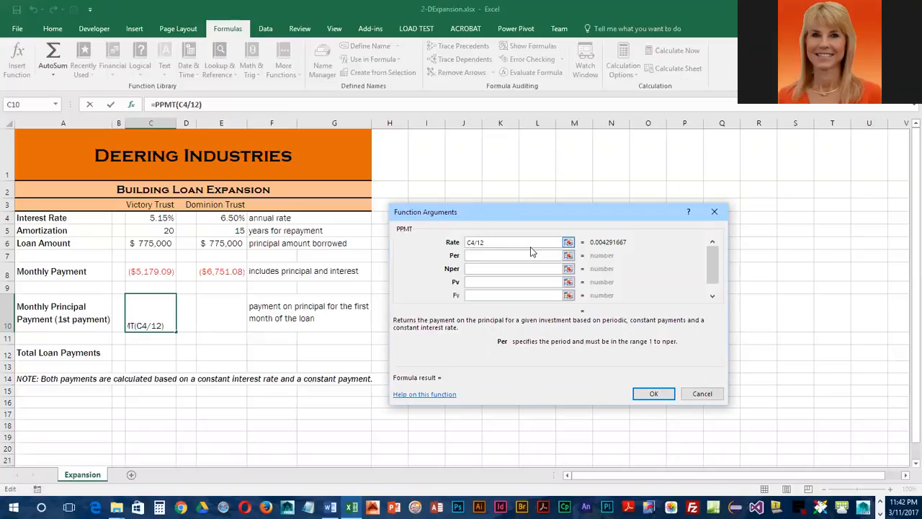
type("1")
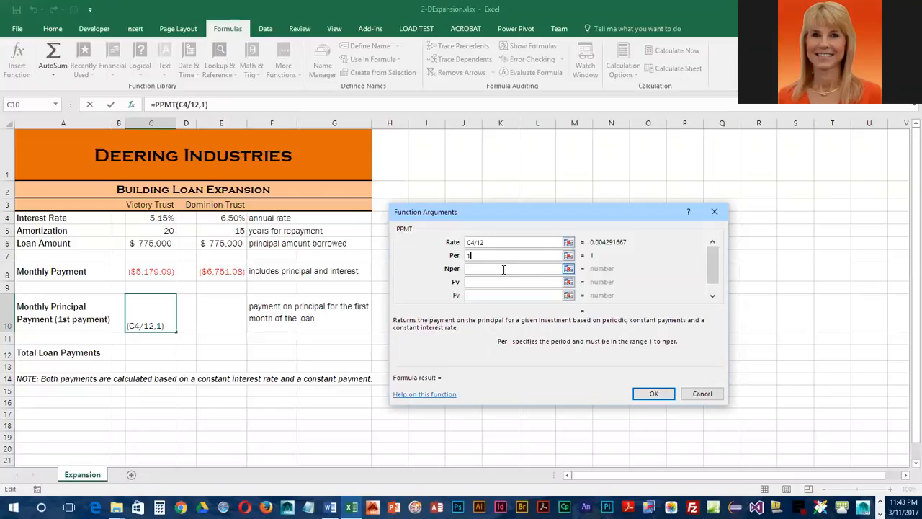
Enter Nper as C5*12, the amortization years times 12
left_click(512, 268)
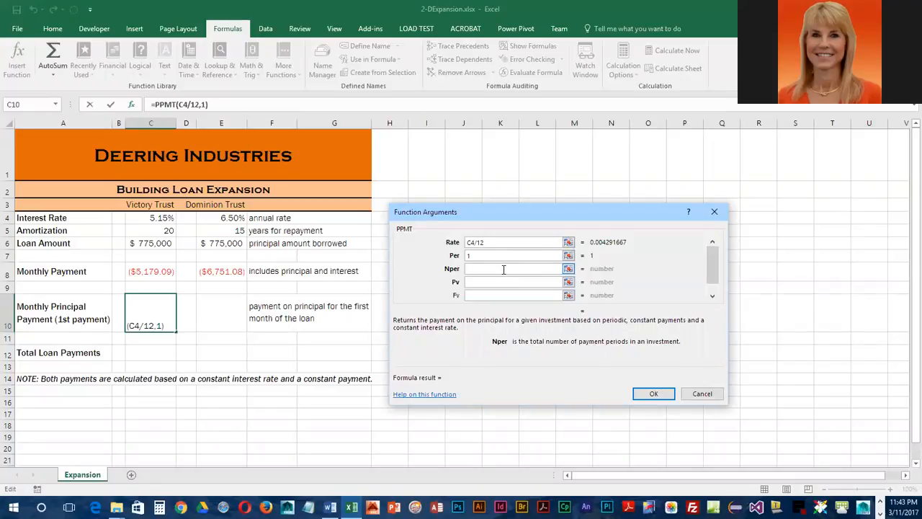
left_click(513, 268)
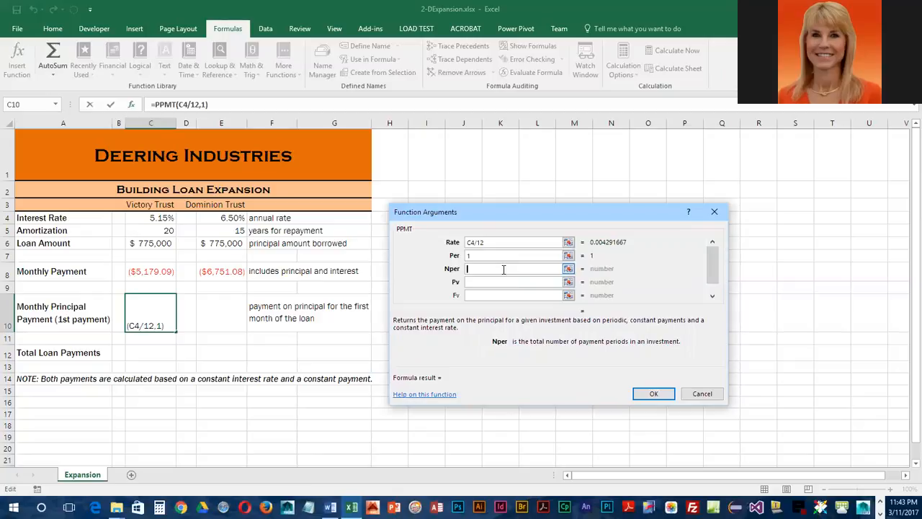
mouse_move(175, 242)
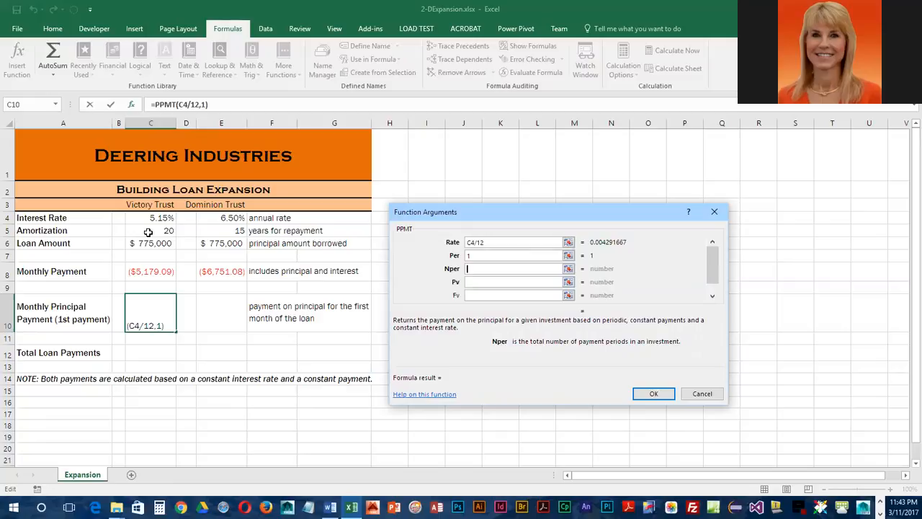
left_click(150, 231)
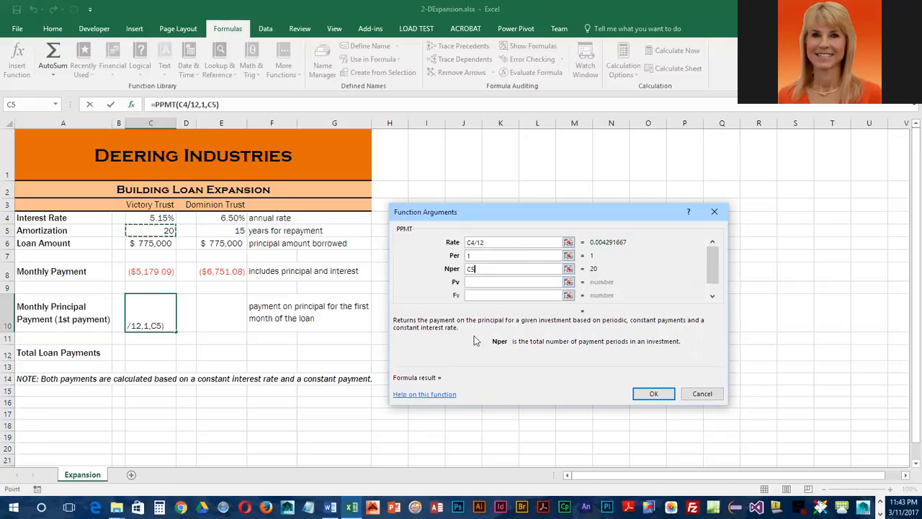
mouse_move(486, 308)
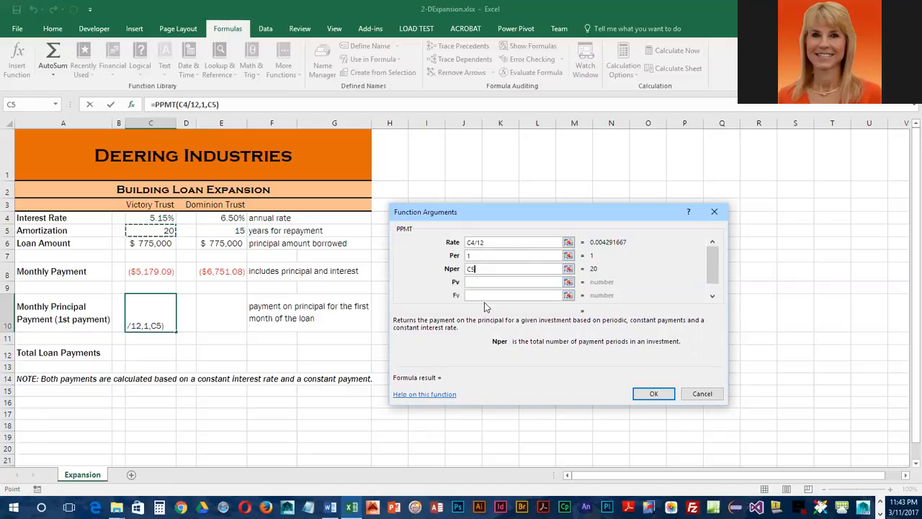
type("*12")
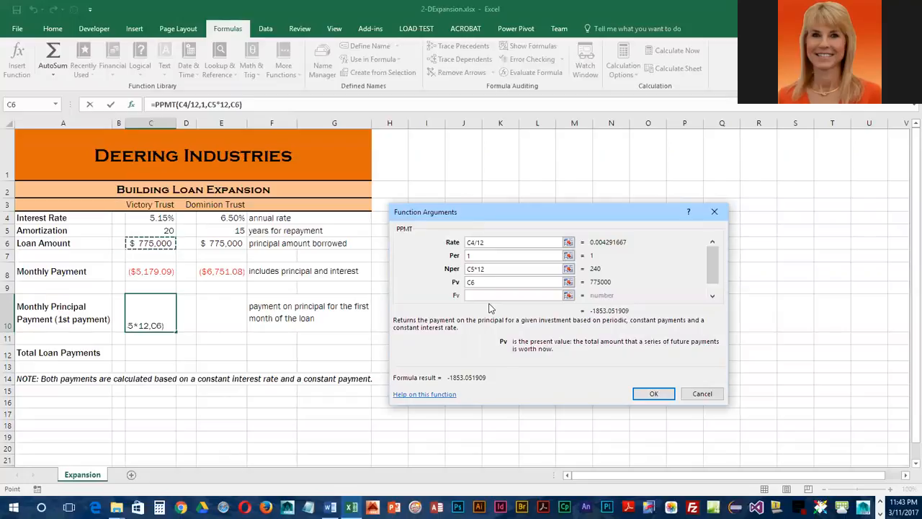
mouse_move(481, 316)
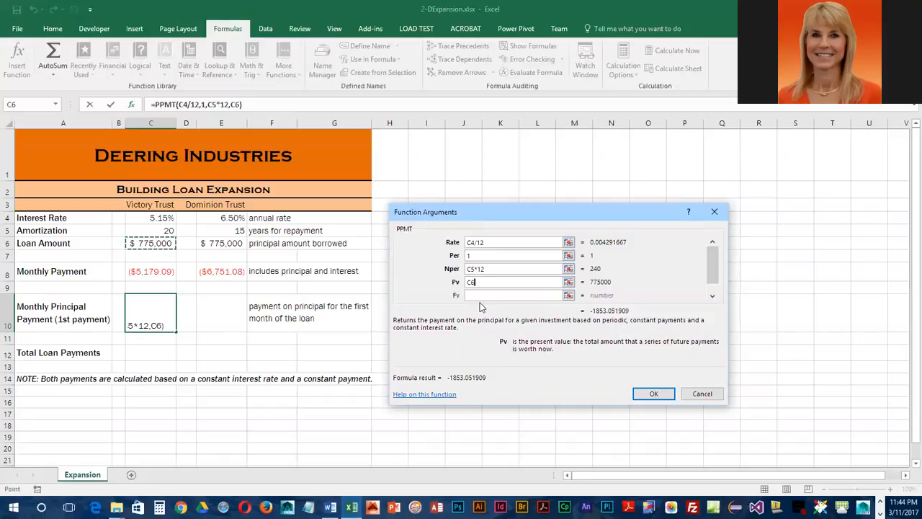
mouse_move(686, 438)
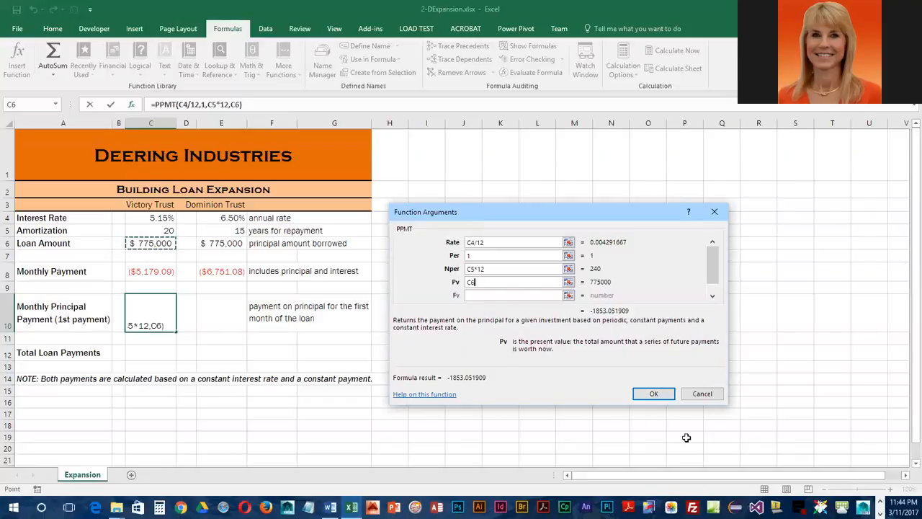
left_click(655, 394)
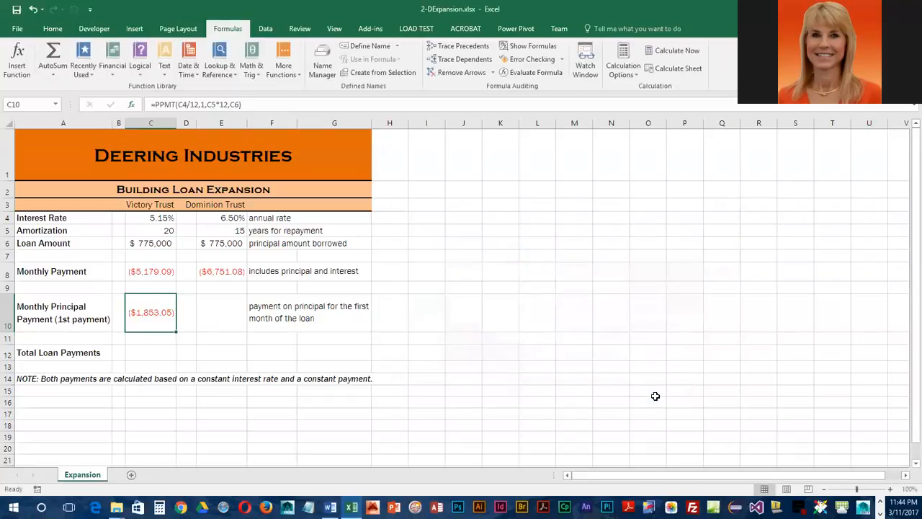
mouse_move(254, 367)
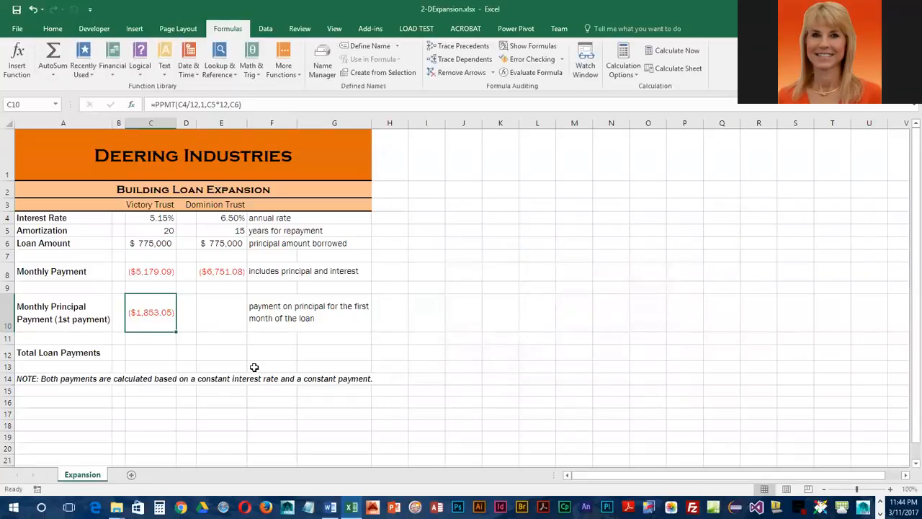
mouse_move(246, 368)
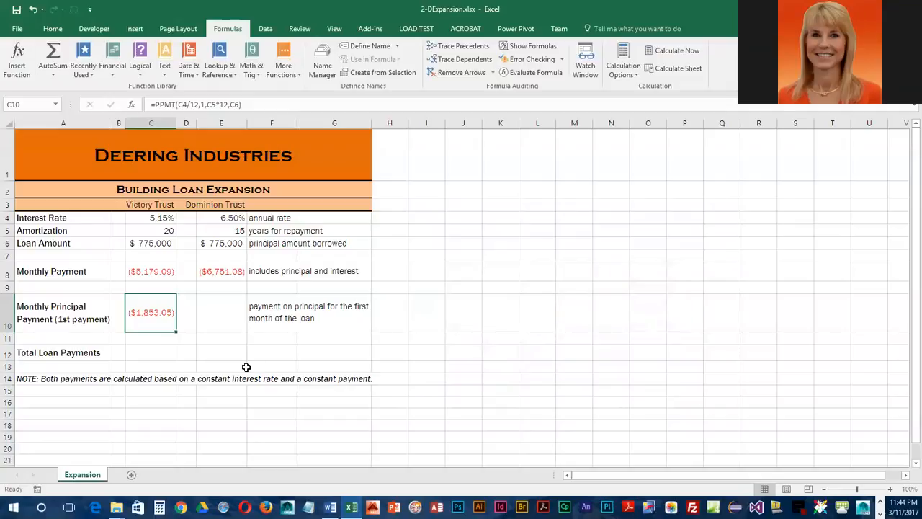
mouse_move(229, 376)
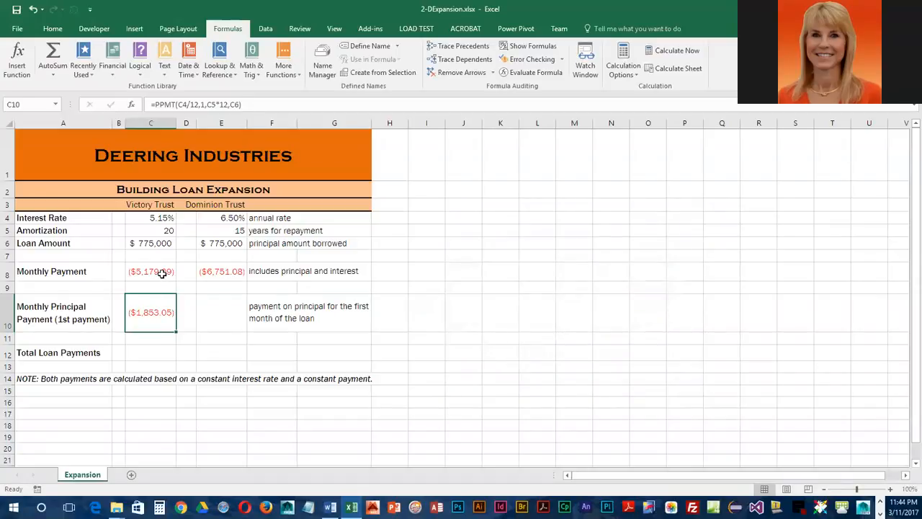
left_click(150, 271)
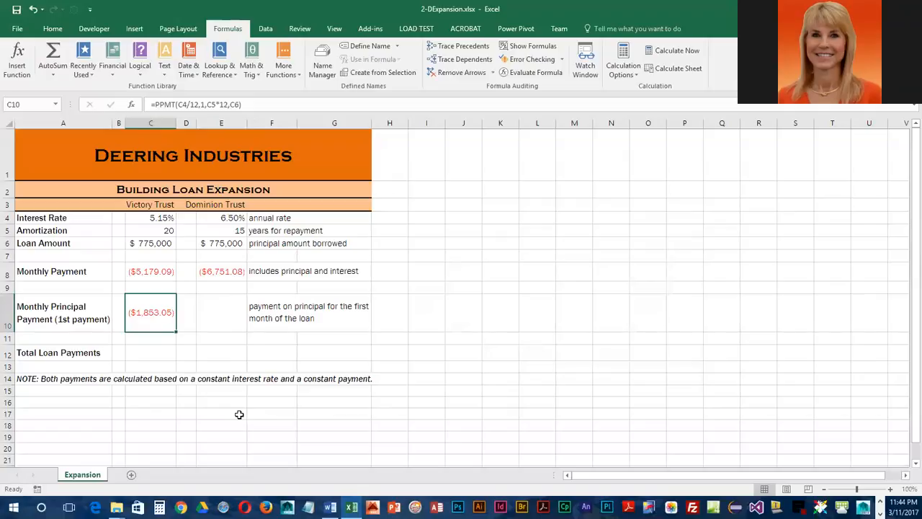
mouse_move(132, 196)
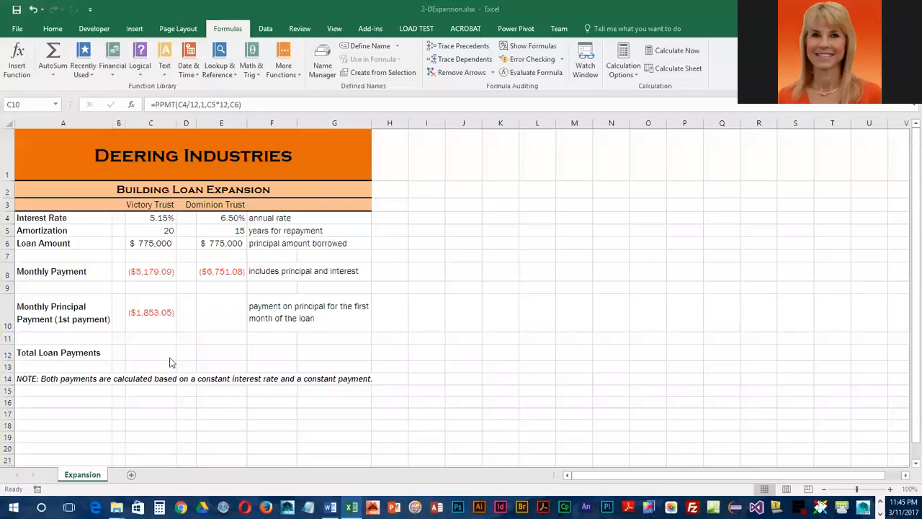
Enter =C8*12*C5 in C12, giving total loan payments of ($1,242,982.46)
left_click(150, 352)
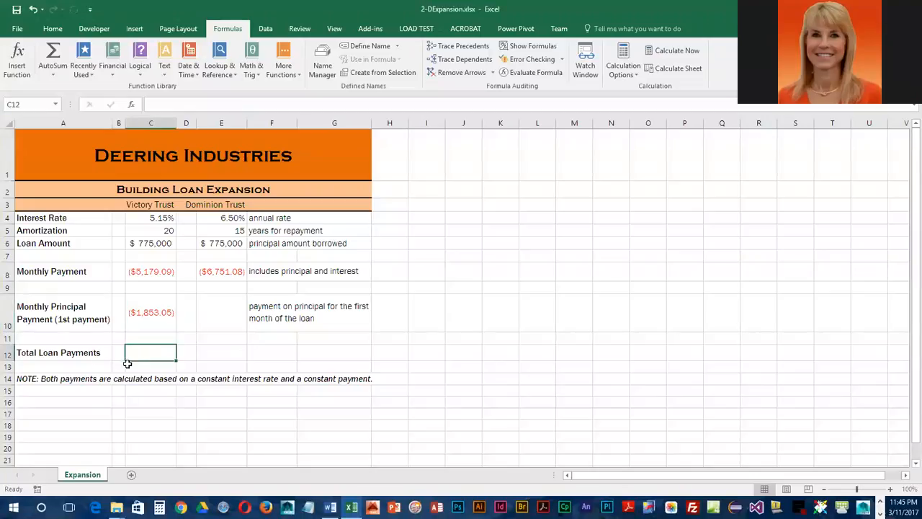
mouse_move(142, 355)
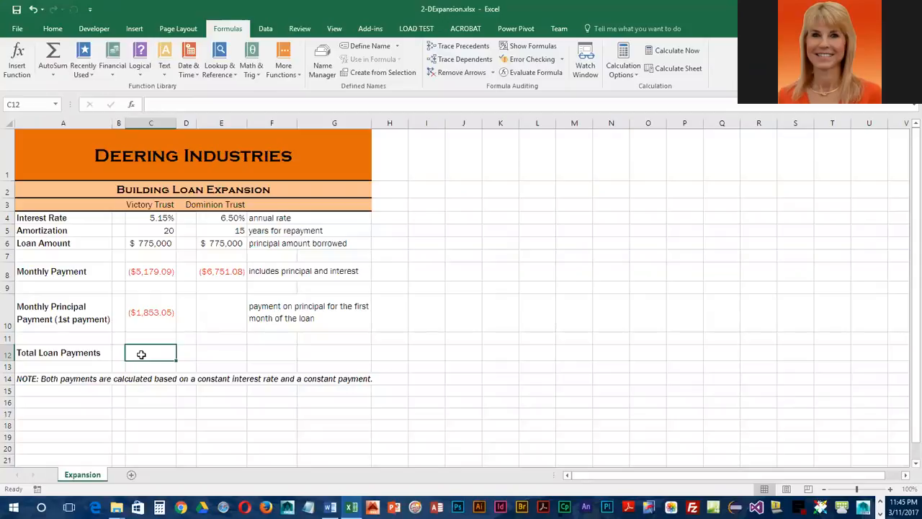
type("=")
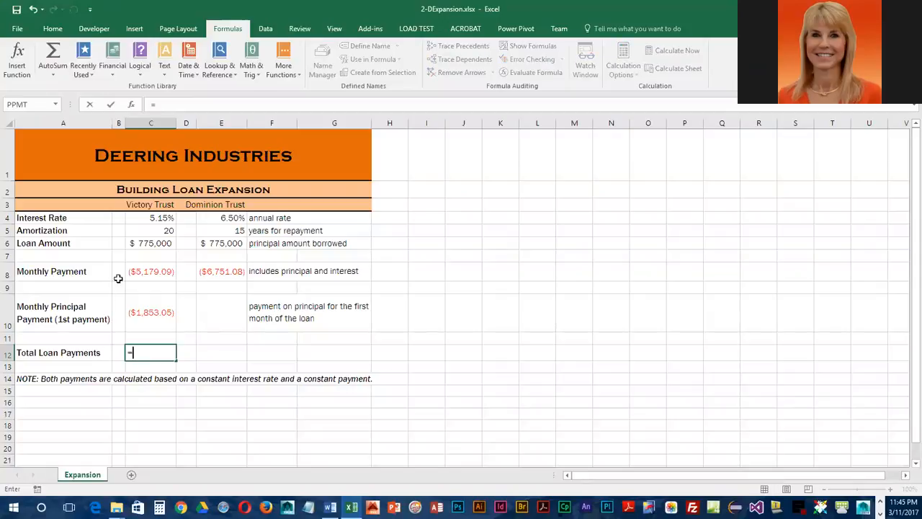
left_click(150, 271)
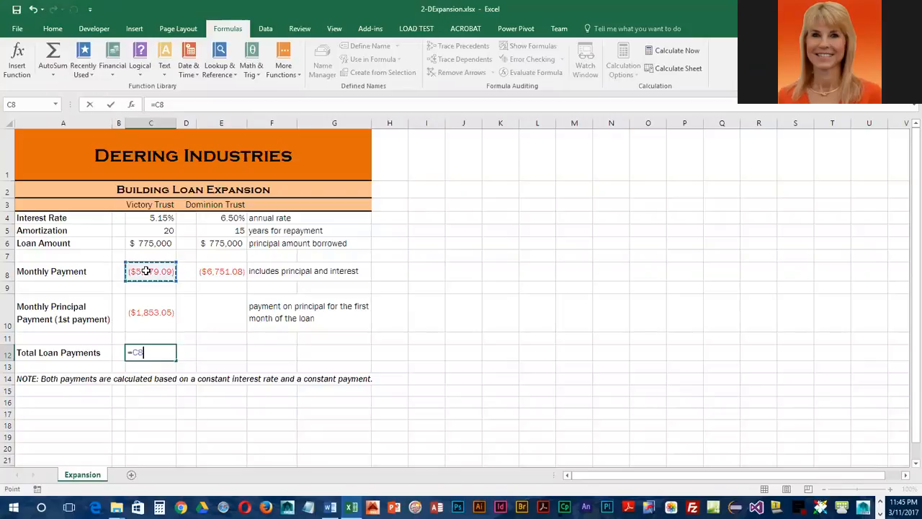
type("*")
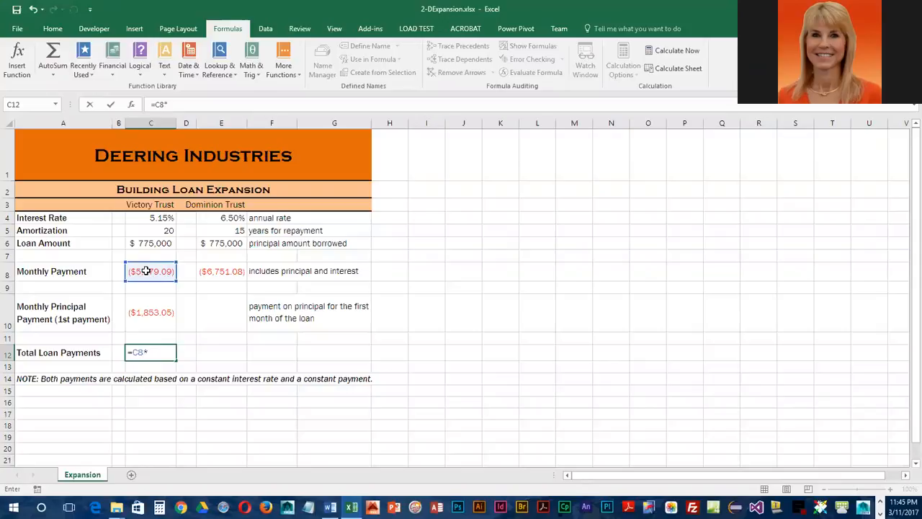
type("12")
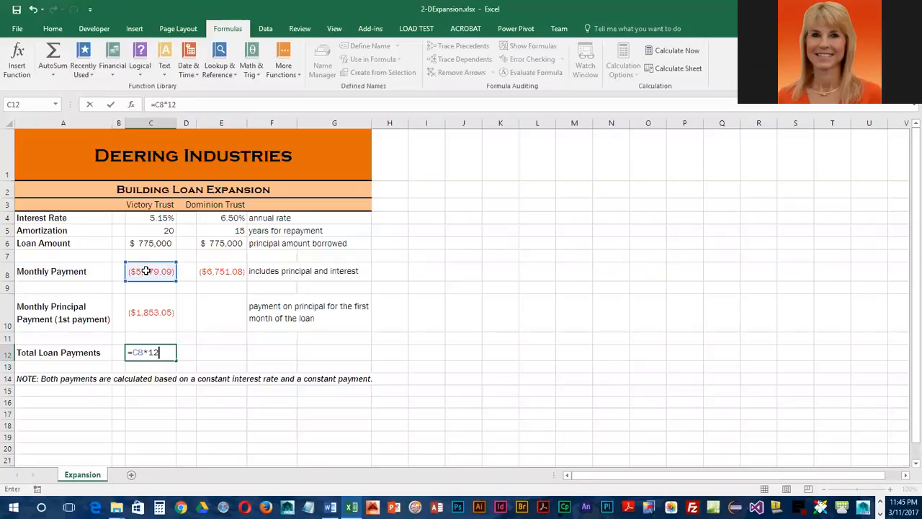
left_click(150, 231)
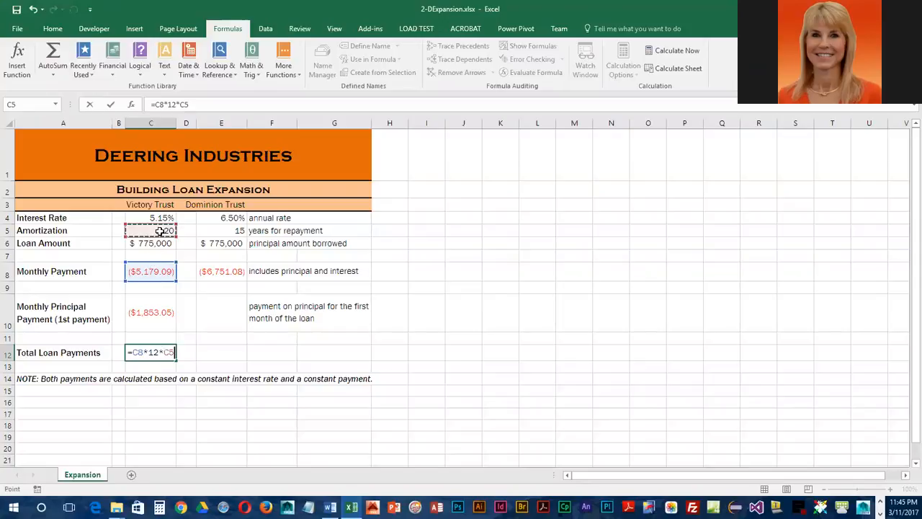
key("Return")
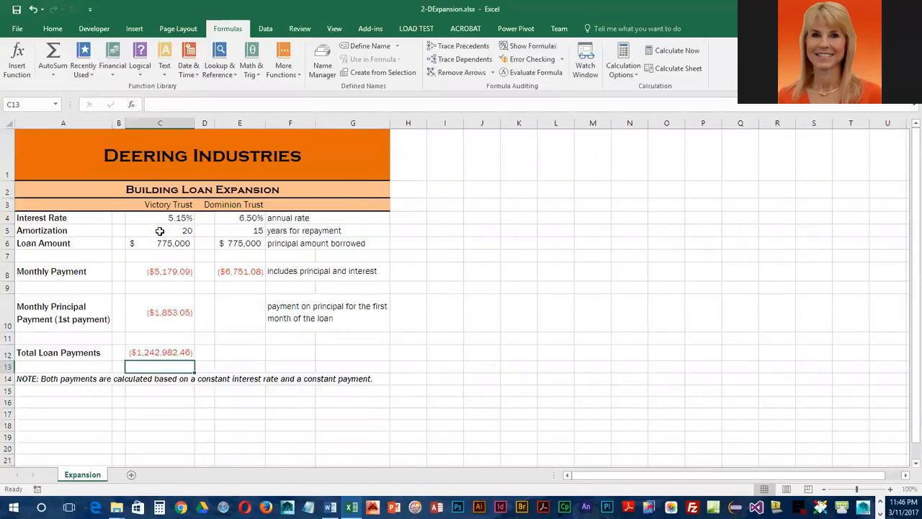
left_click(160, 242)
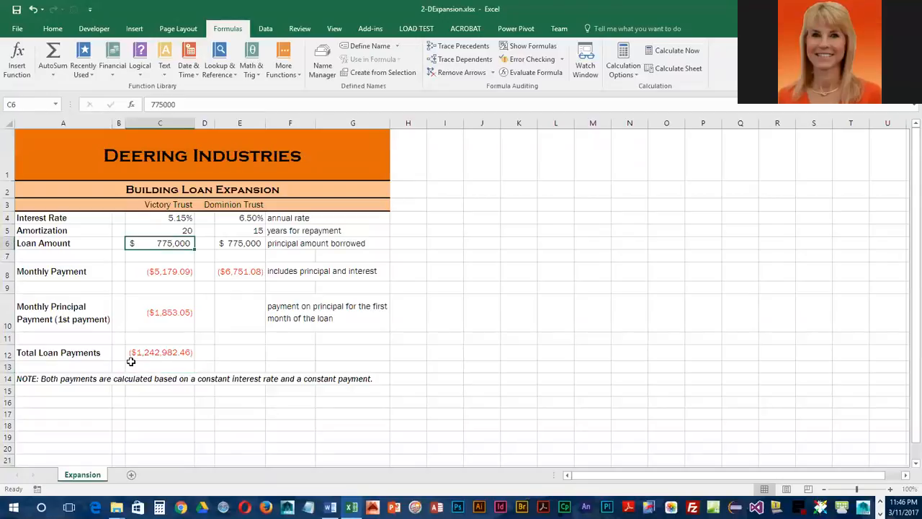
mouse_move(109, 354)
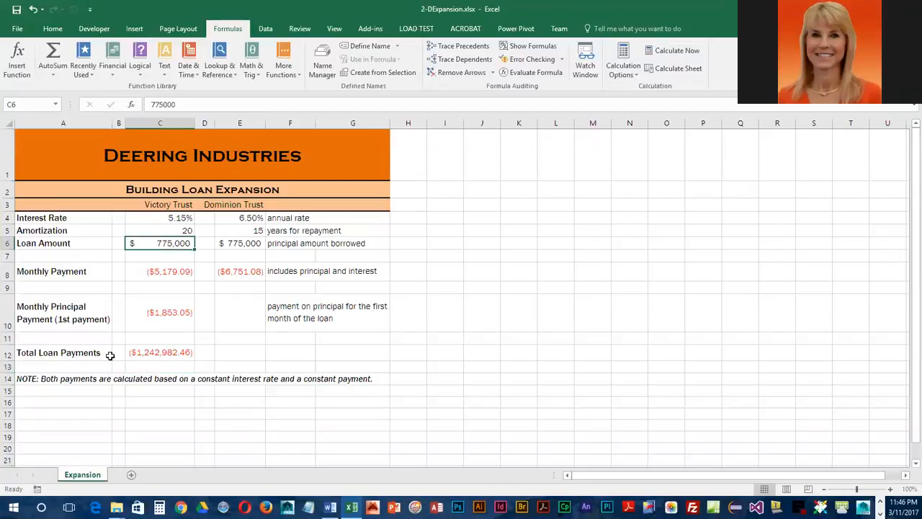
left_click(160, 352)
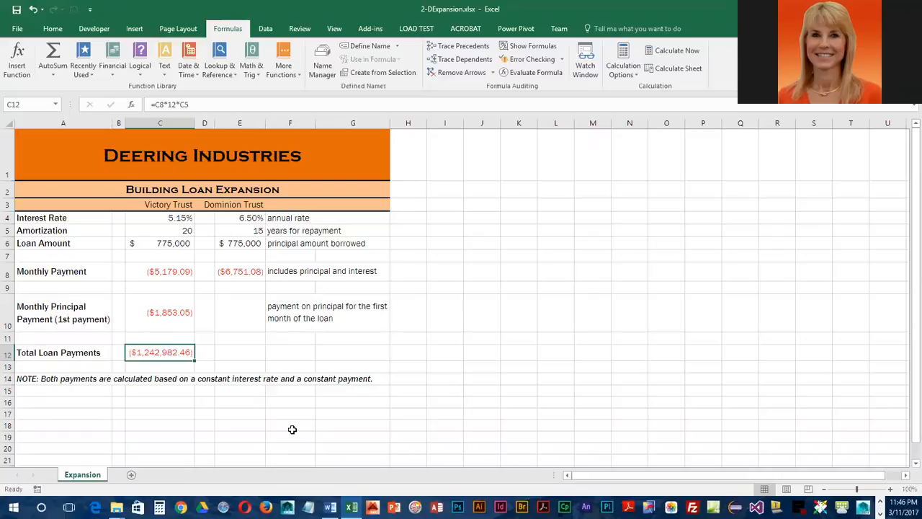
mouse_move(150, 233)
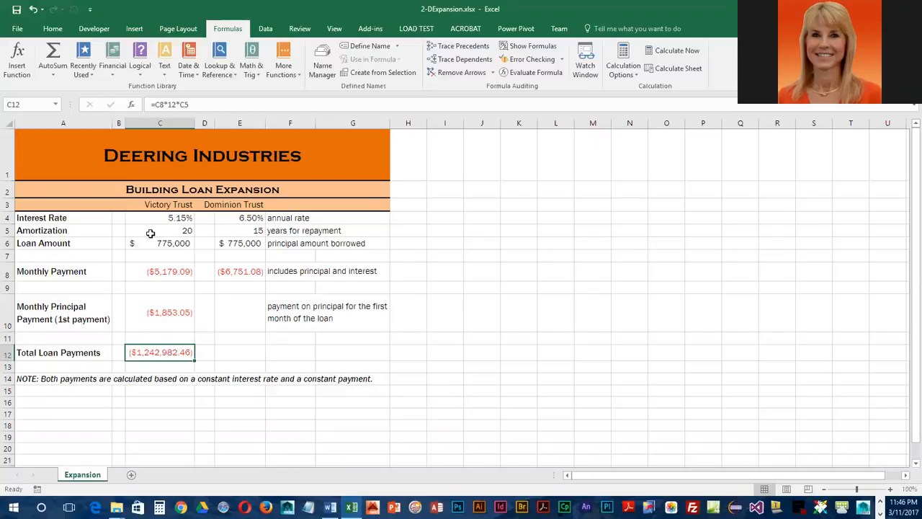
mouse_move(102, 227)
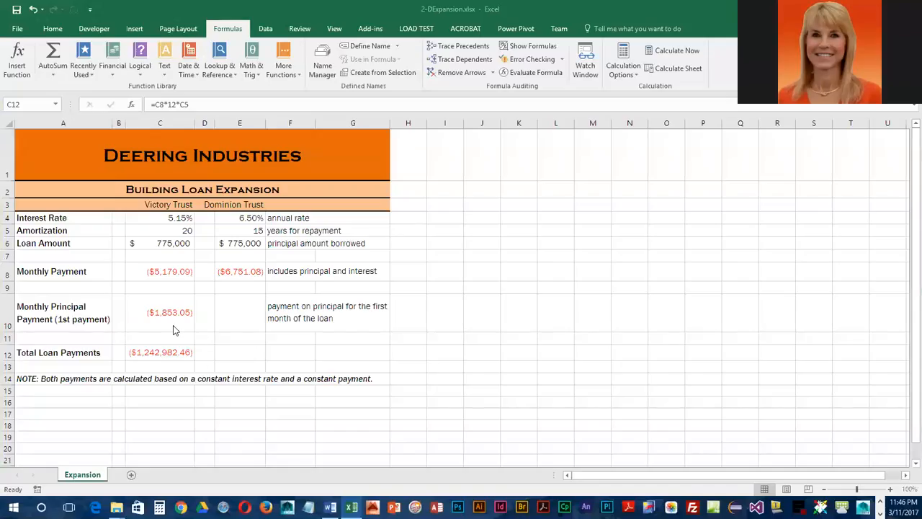
left_click(160, 311)
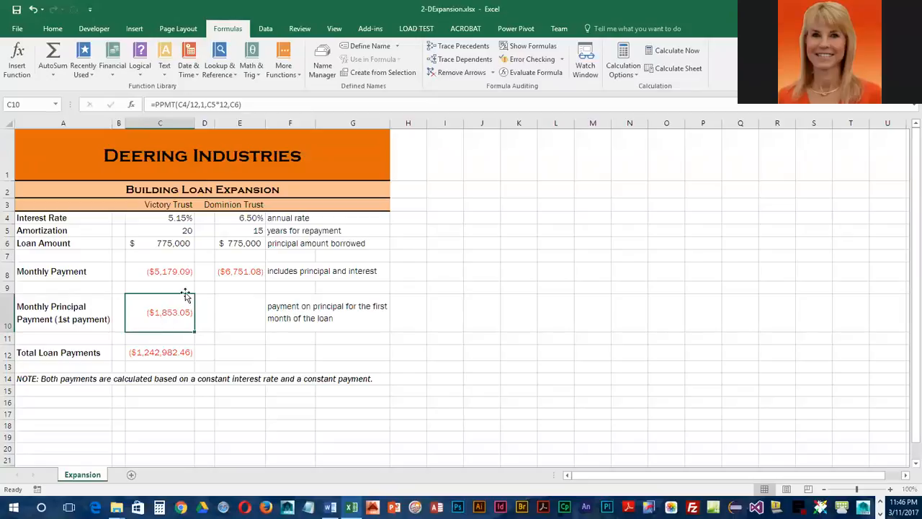
mouse_move(239, 301)
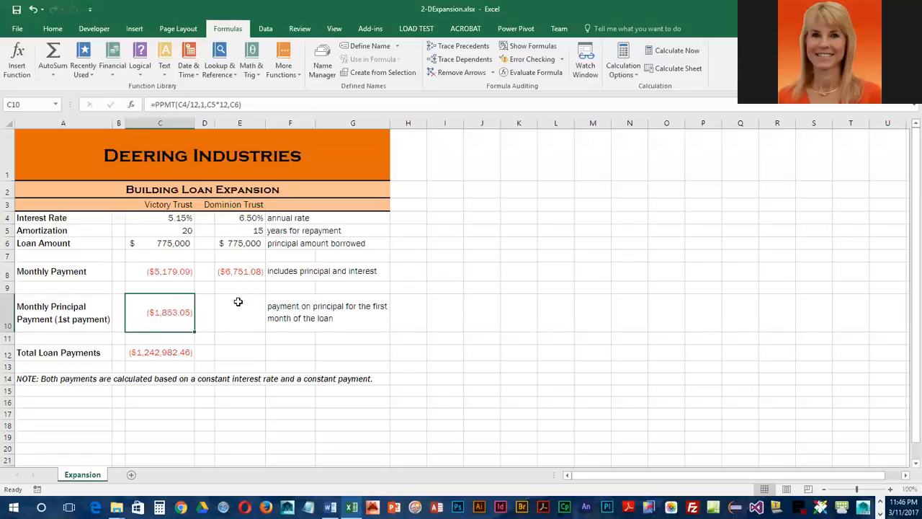
mouse_move(172, 314)
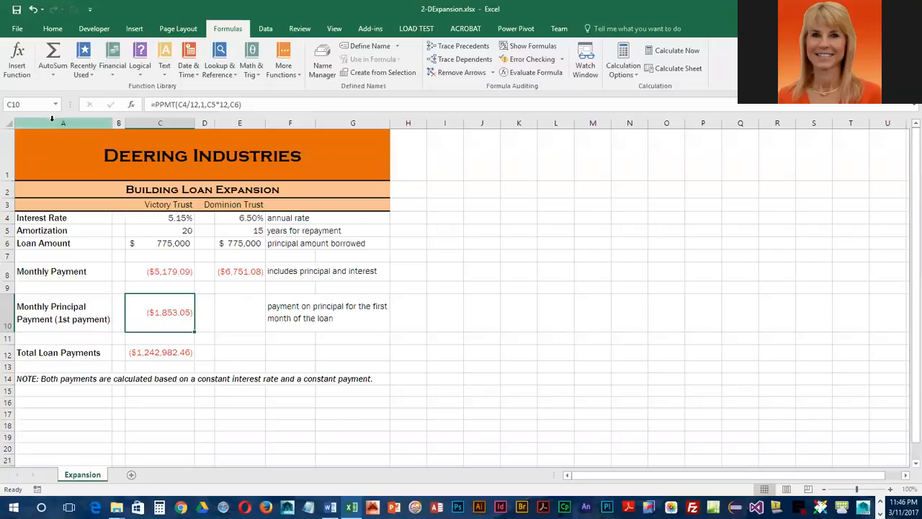
Copy the C12 total-payments formula into E12 for Dominion Trust, showing ($1,215,194.77)
left_click(52, 29)
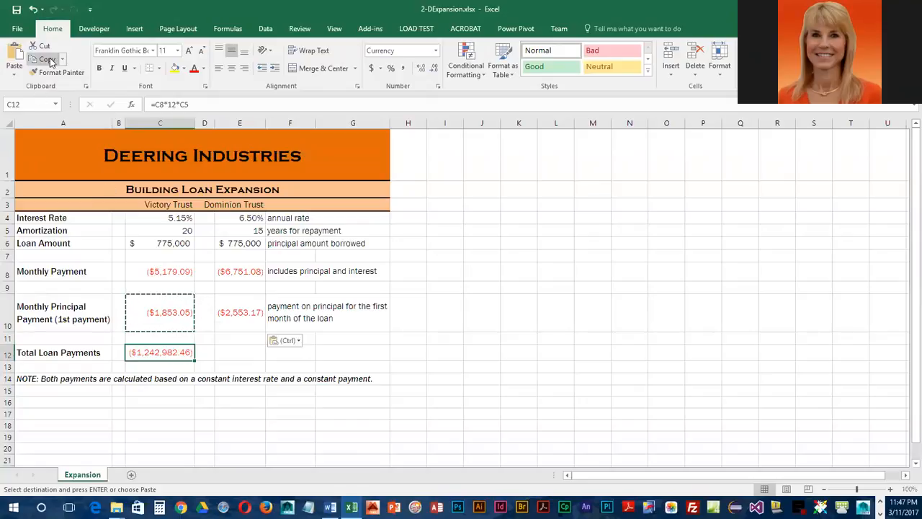
left_click(239, 352)
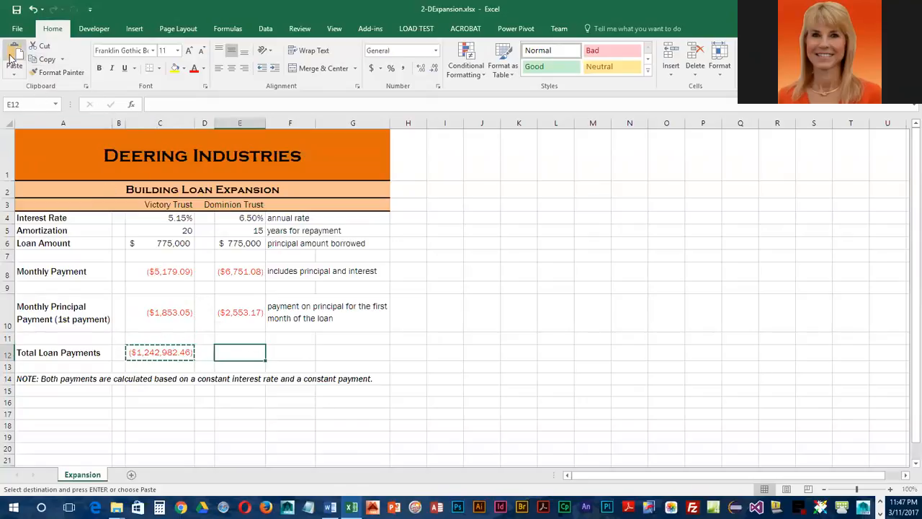
left_click(14, 54)
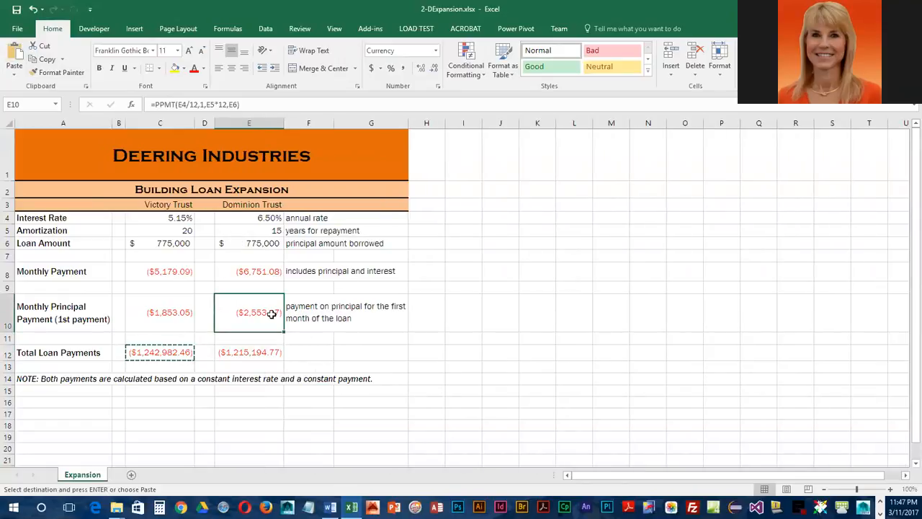
mouse_move(271, 236)
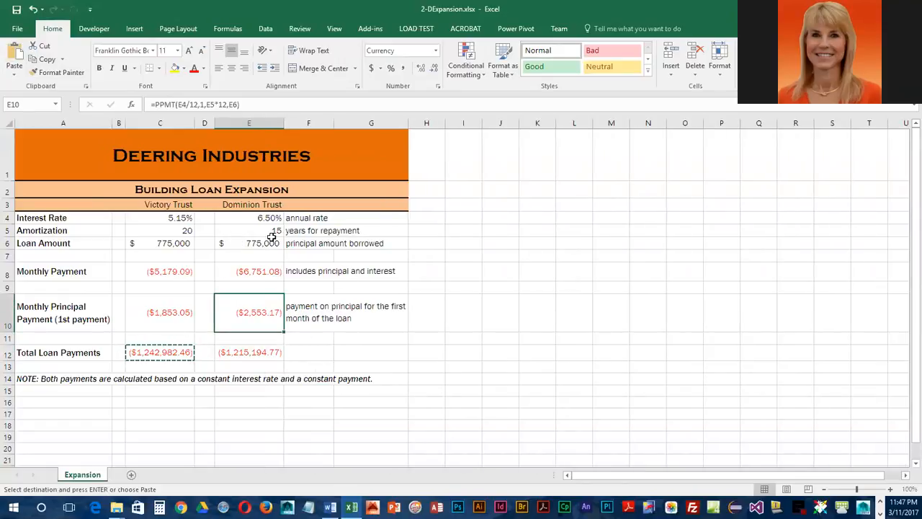
mouse_move(238, 217)
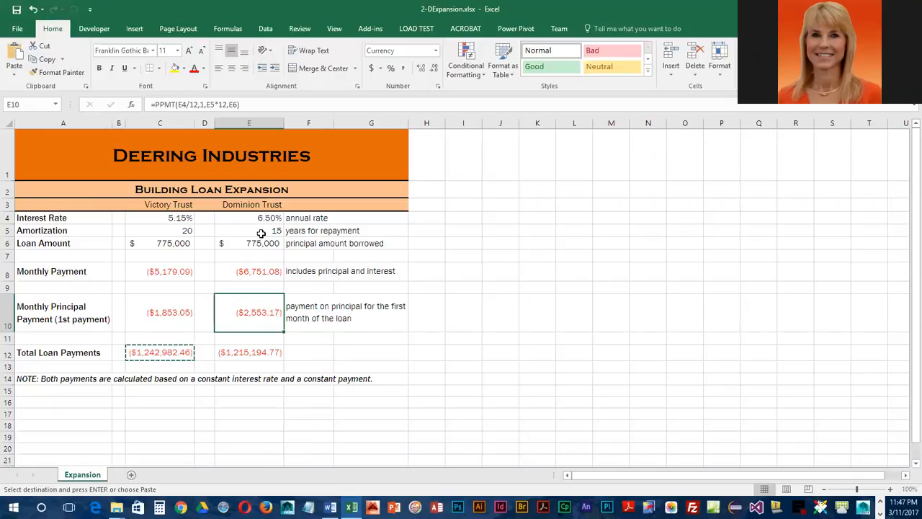
mouse_move(267, 245)
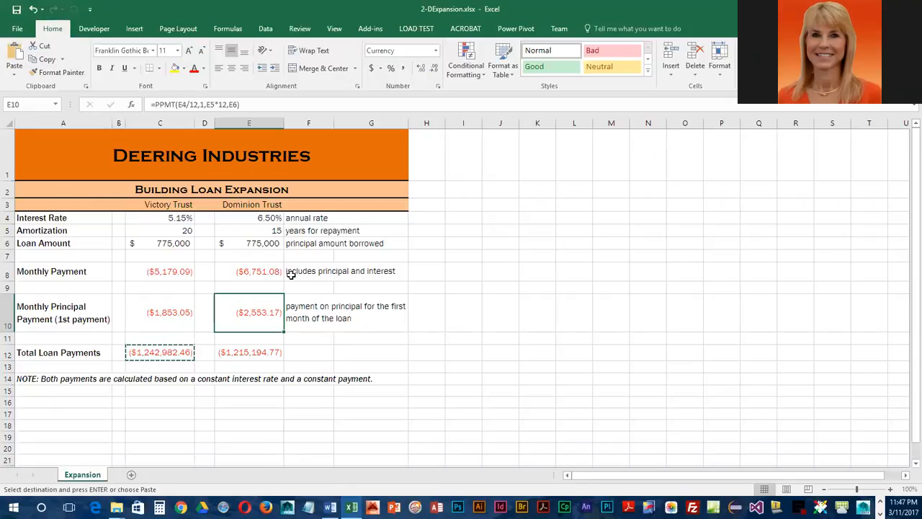
mouse_move(272, 318)
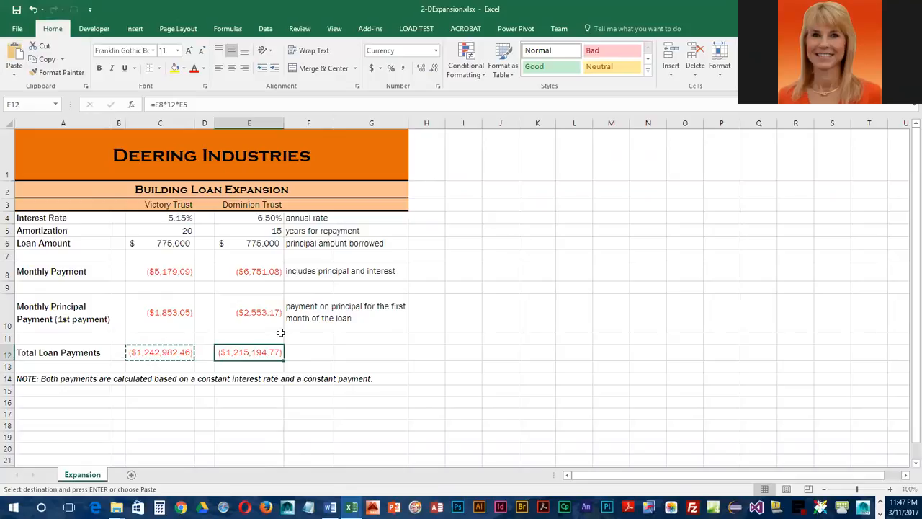
mouse_move(205, 208)
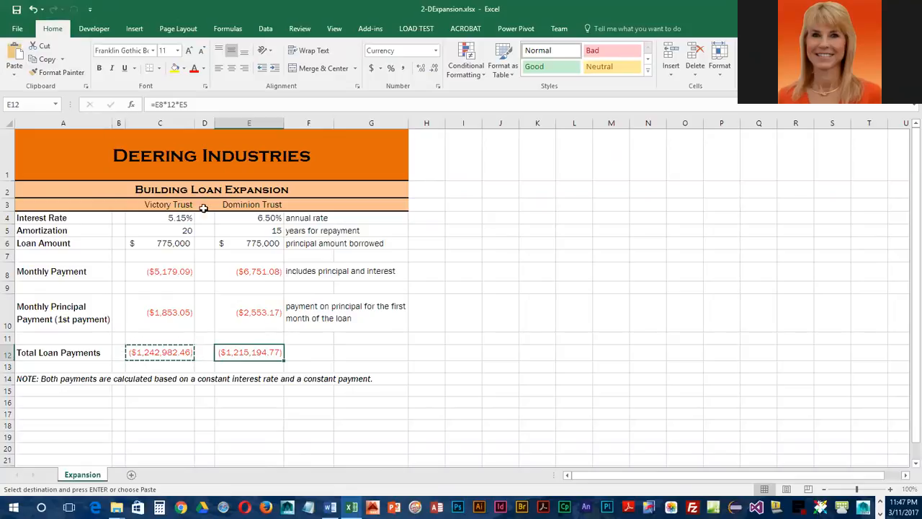
key("Escape")
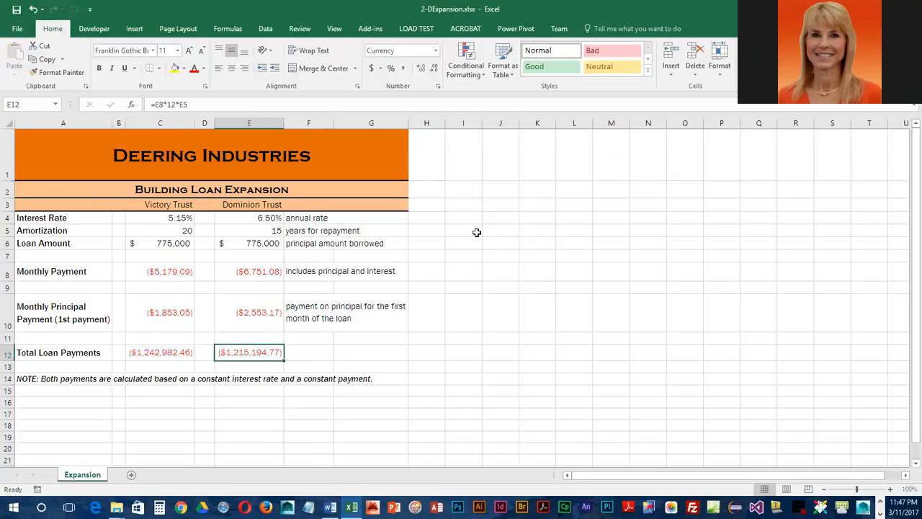